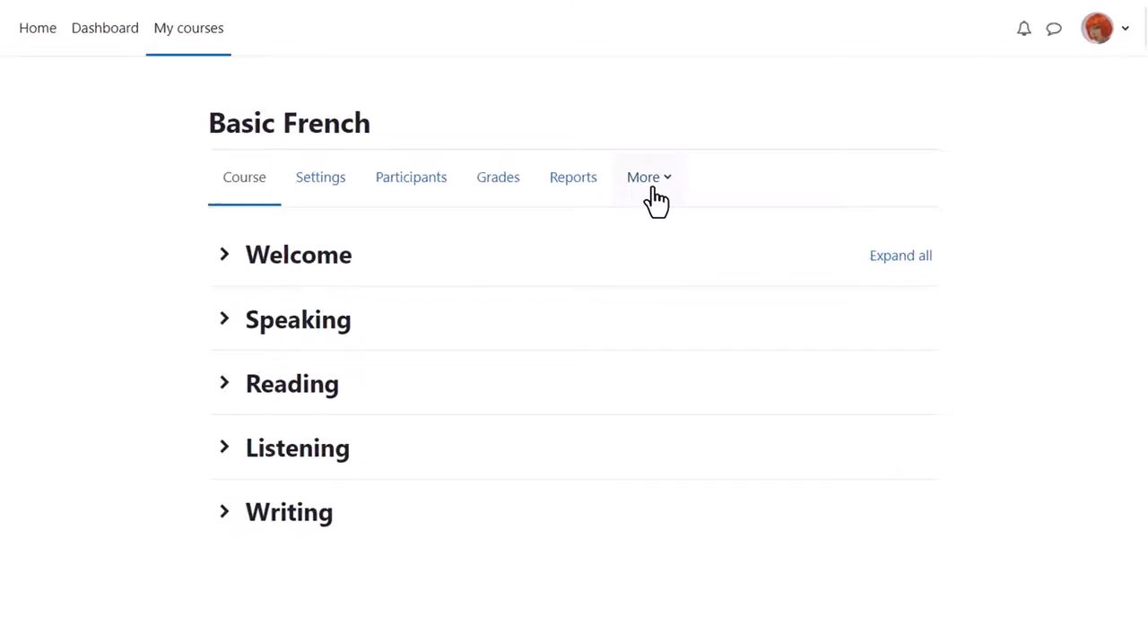
- Open the Basic French course's content bank from the More menu
left_click(643, 177)
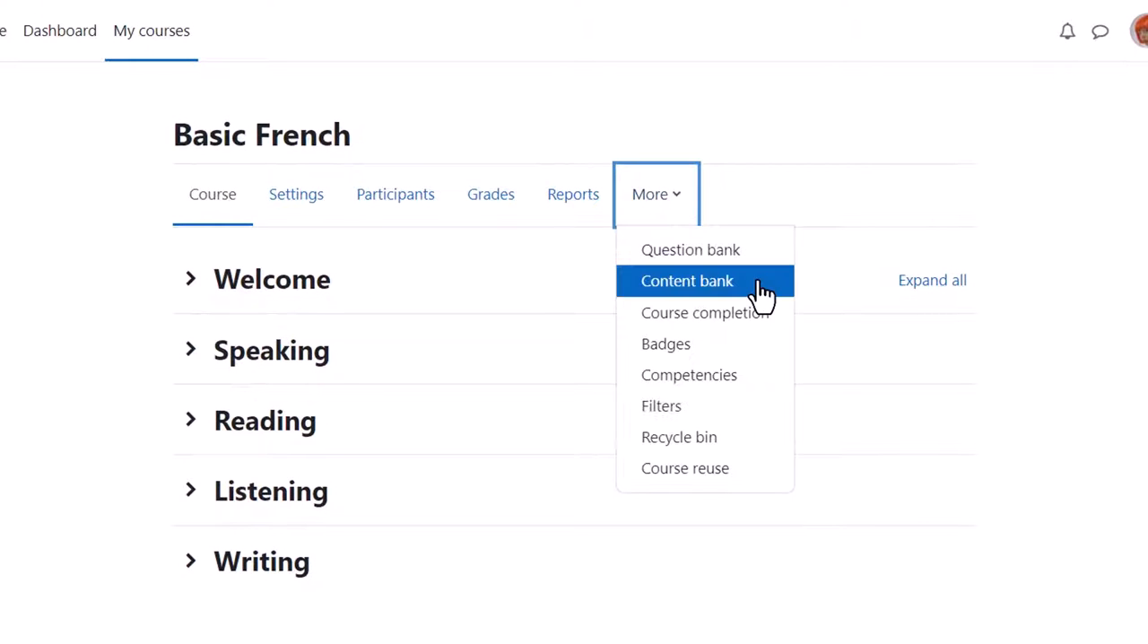
left_click(687, 281)
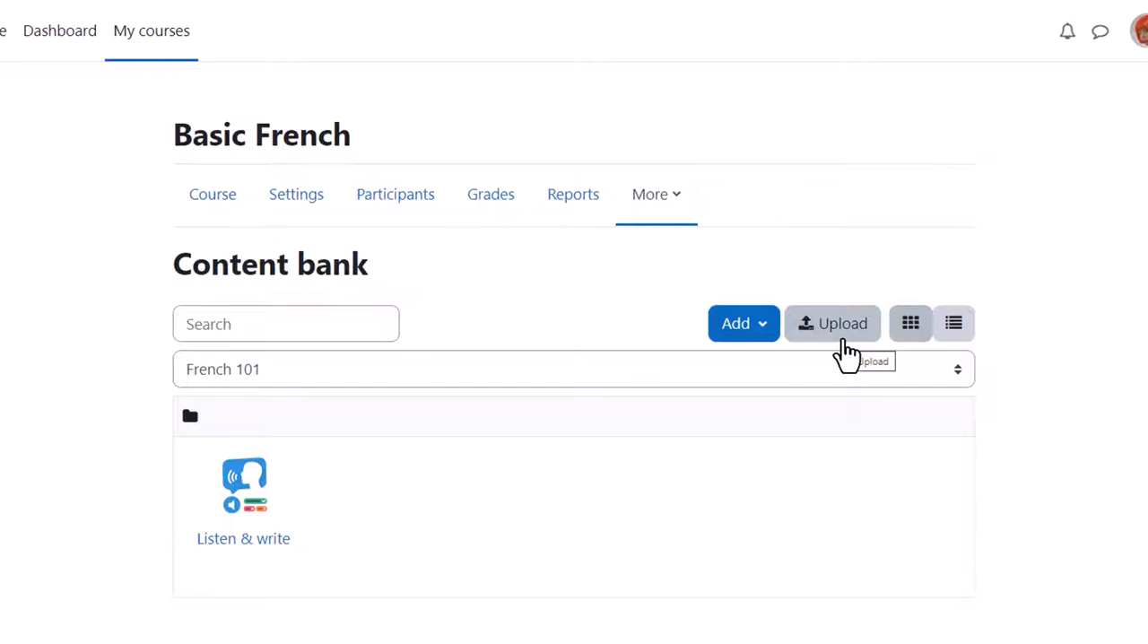
- Create an H5P Multiple Choice item named 'All about you' in the content bank
left_click(736, 323)
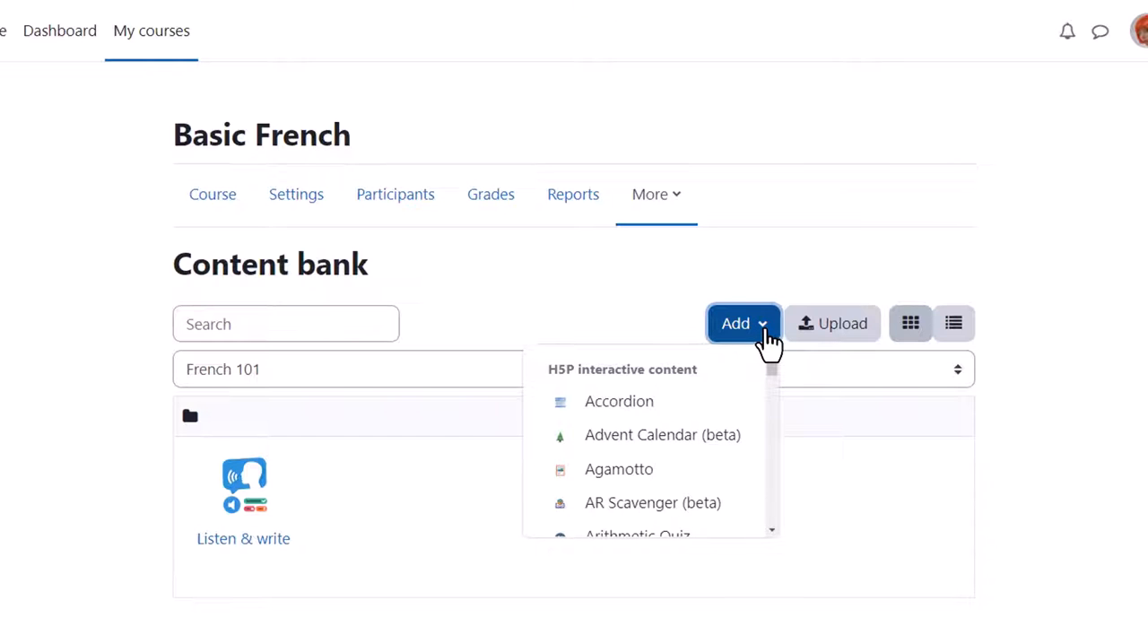
mouse_move(776, 373)
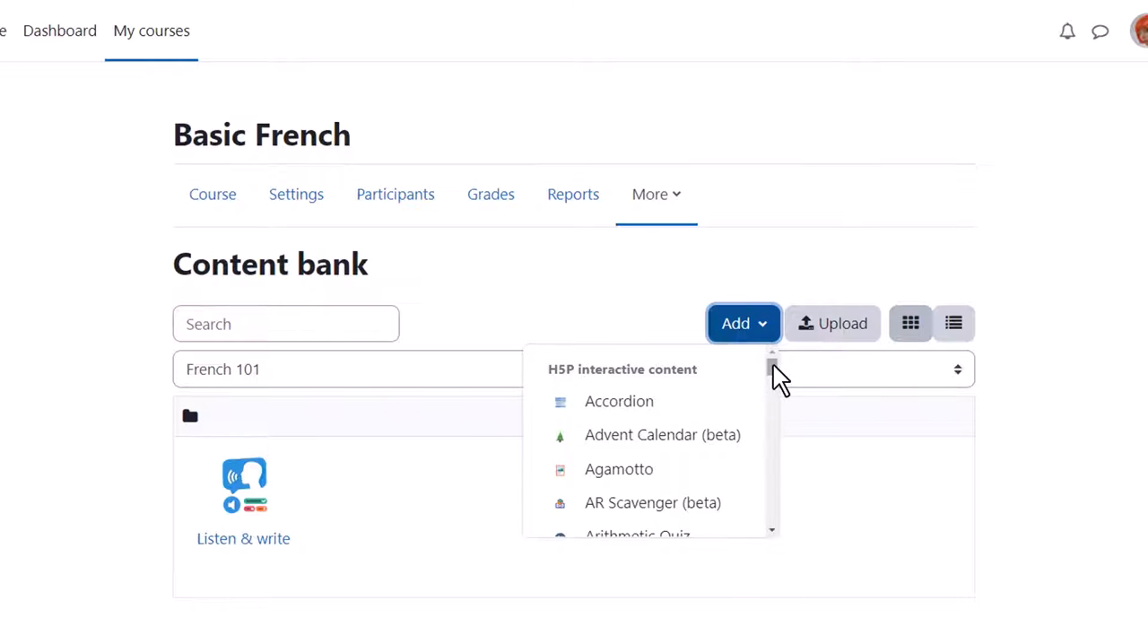
scroll("down", 3)
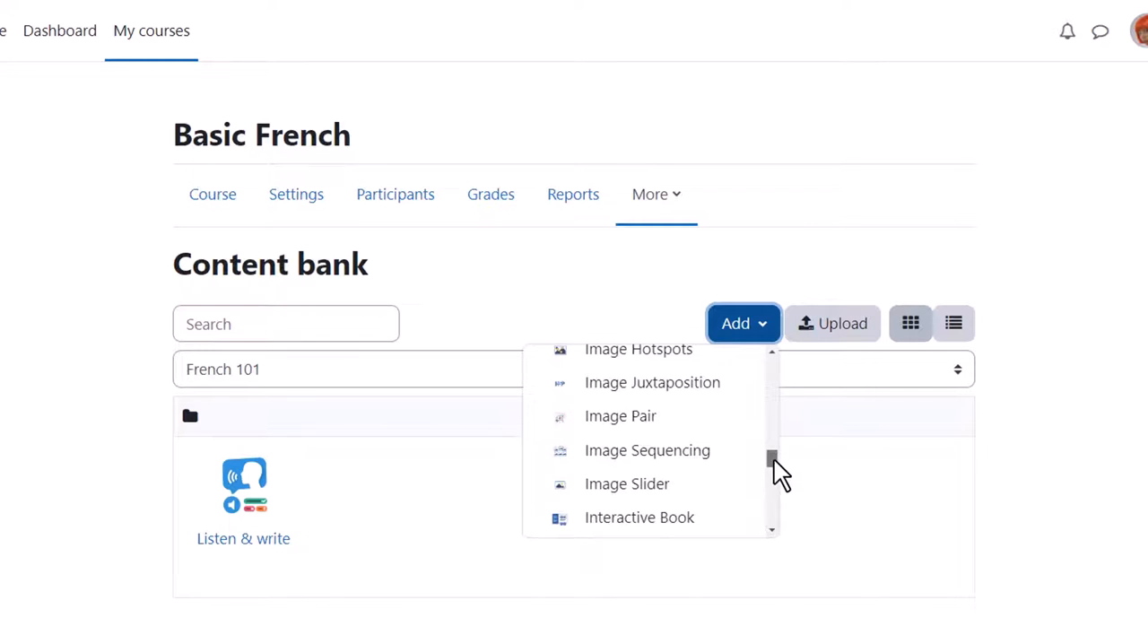
scroll("down", 3)
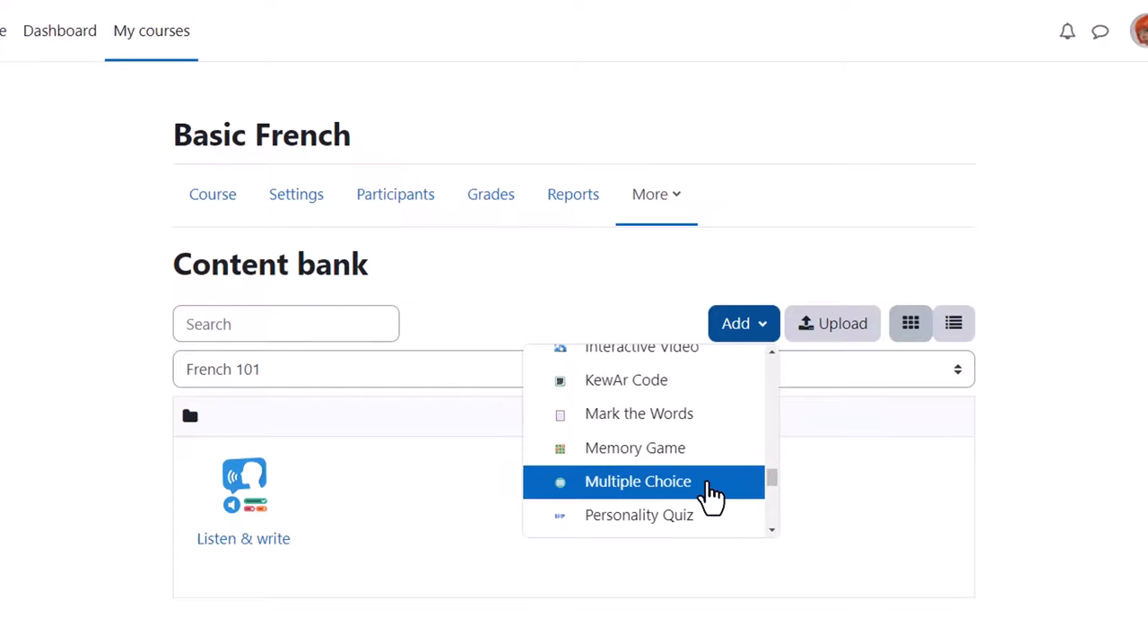
left_click(638, 481)
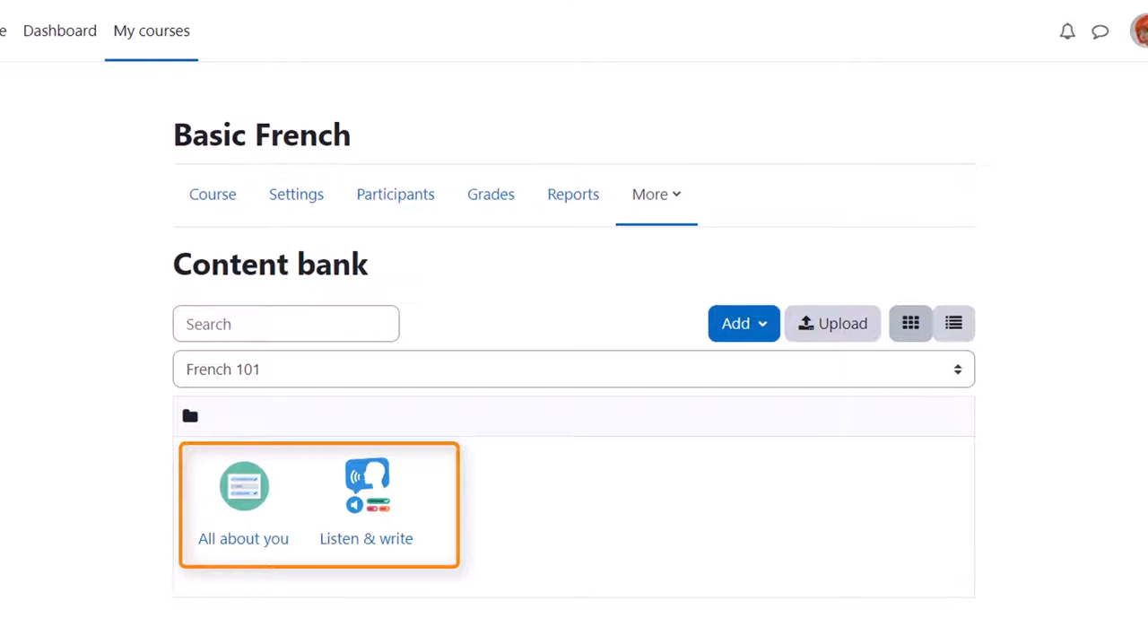
- Go back from the content bank to the Basic French course page
left_click(244, 504)
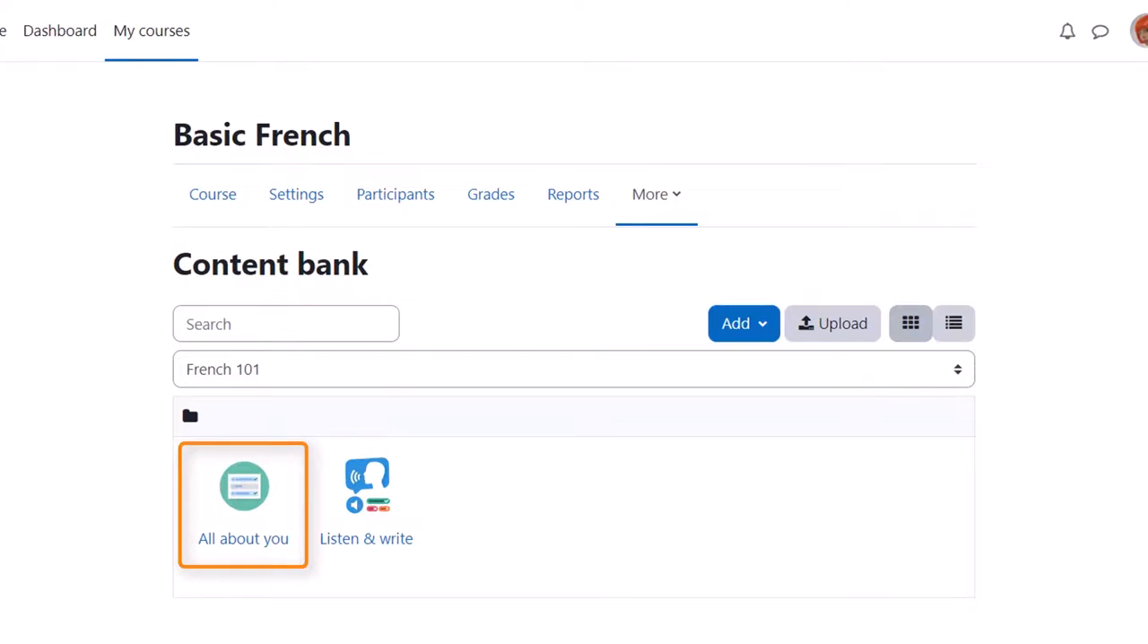
left_click(213, 194)
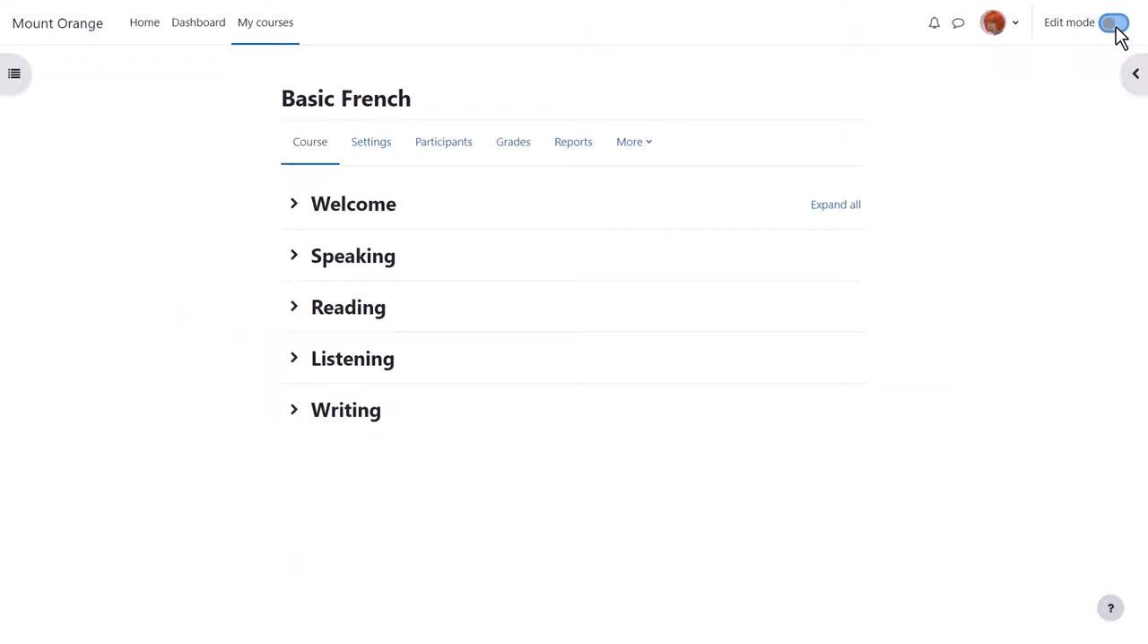
- Enable edit mode, expand Speaking and open its activity chooser
left_click(1113, 23)
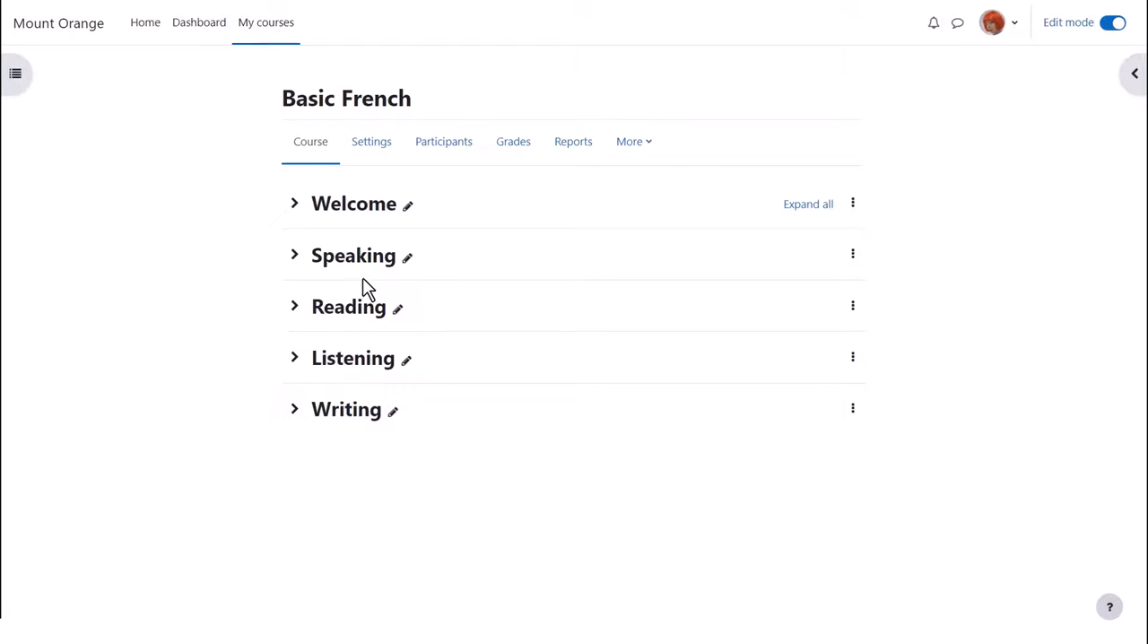
left_click(294, 255)
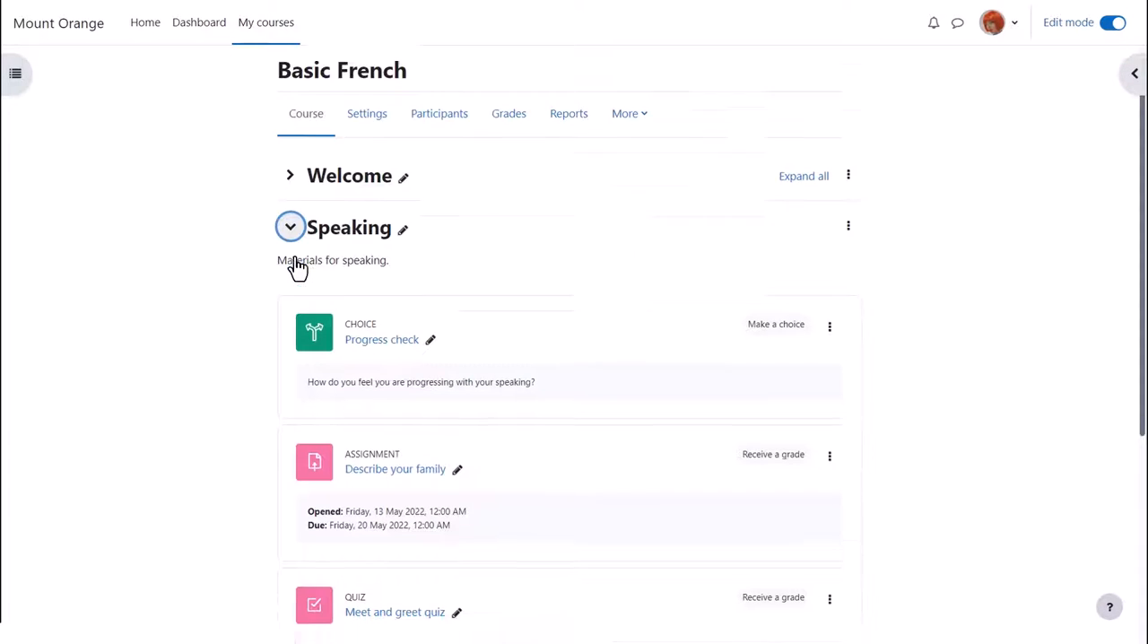
scroll("down", 3)
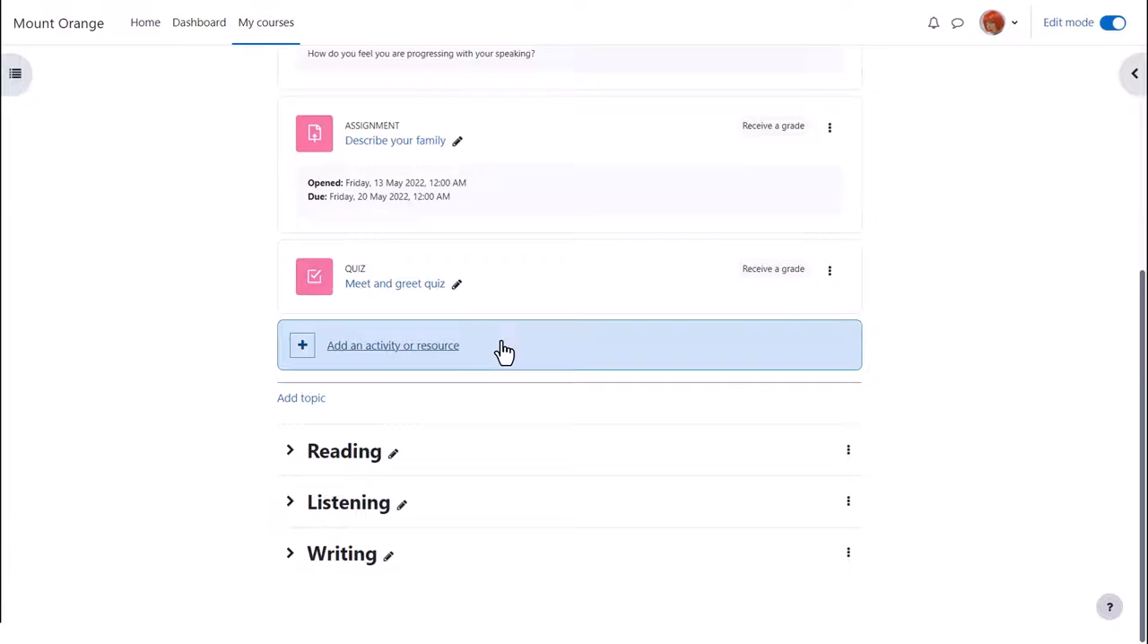
left_click(392, 345)
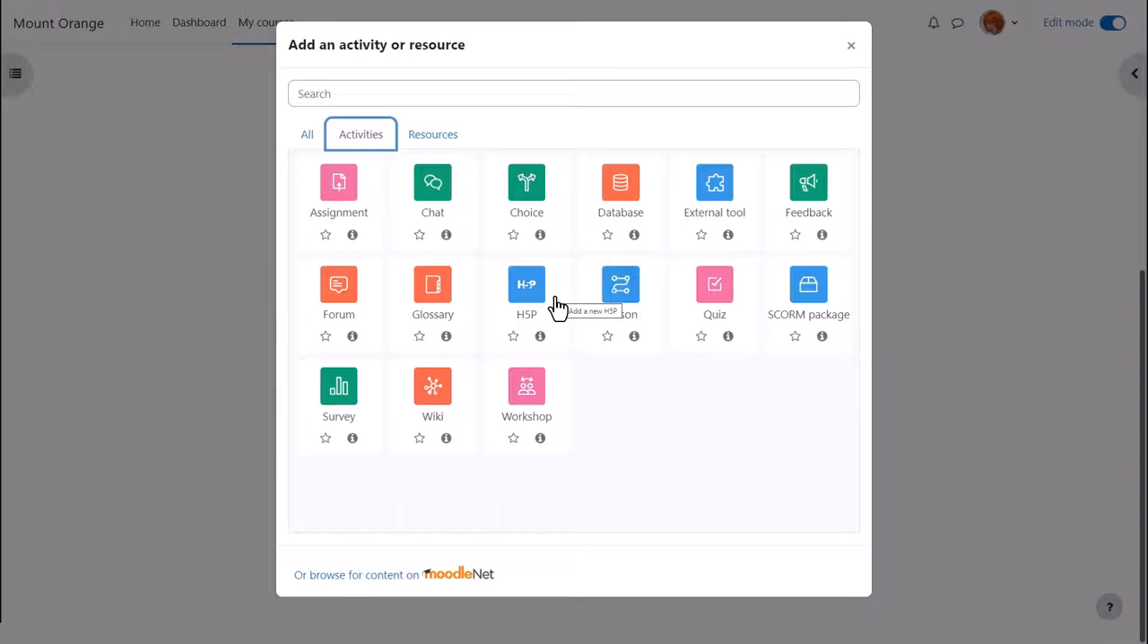
mouse_move(555, 317)
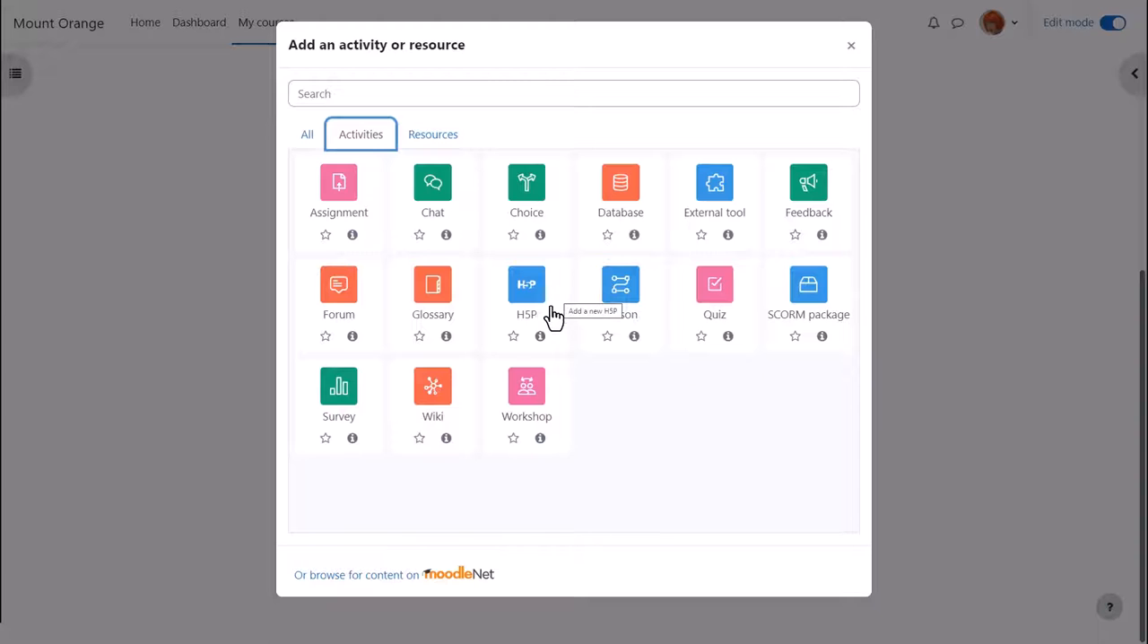
- Pick the H5P activity type for Speaking after viewing its details
left_click(526, 285)
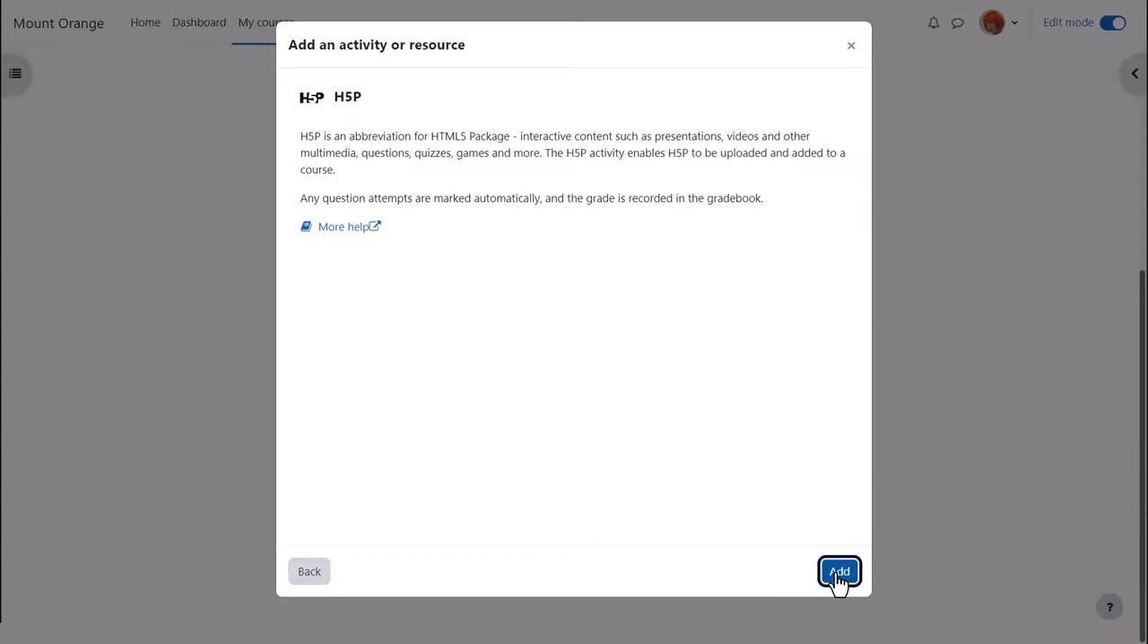
left_click(838, 571)
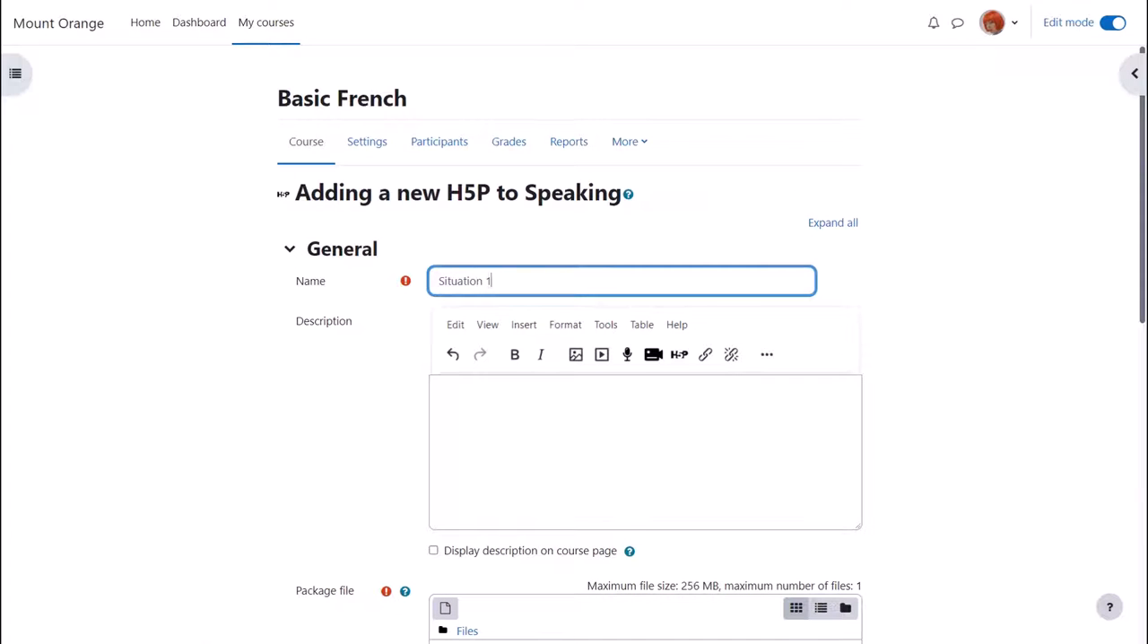
- Attach the content-bank item 'All about you' as Situation 1's package and show H5P options
left_click(644, 448)
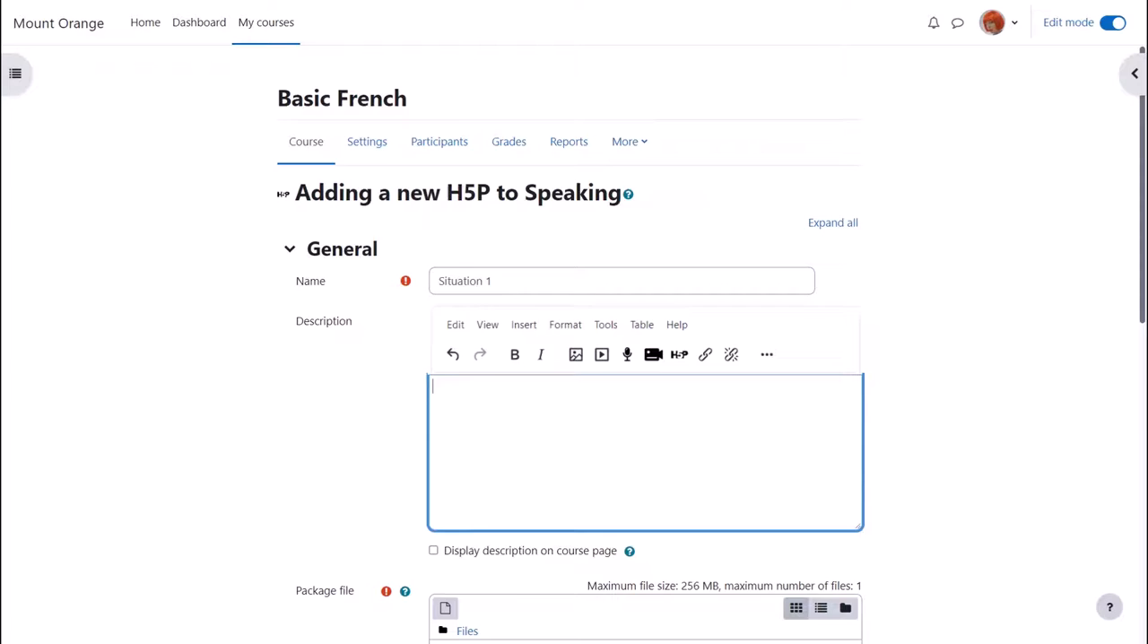
scroll("down", 3)
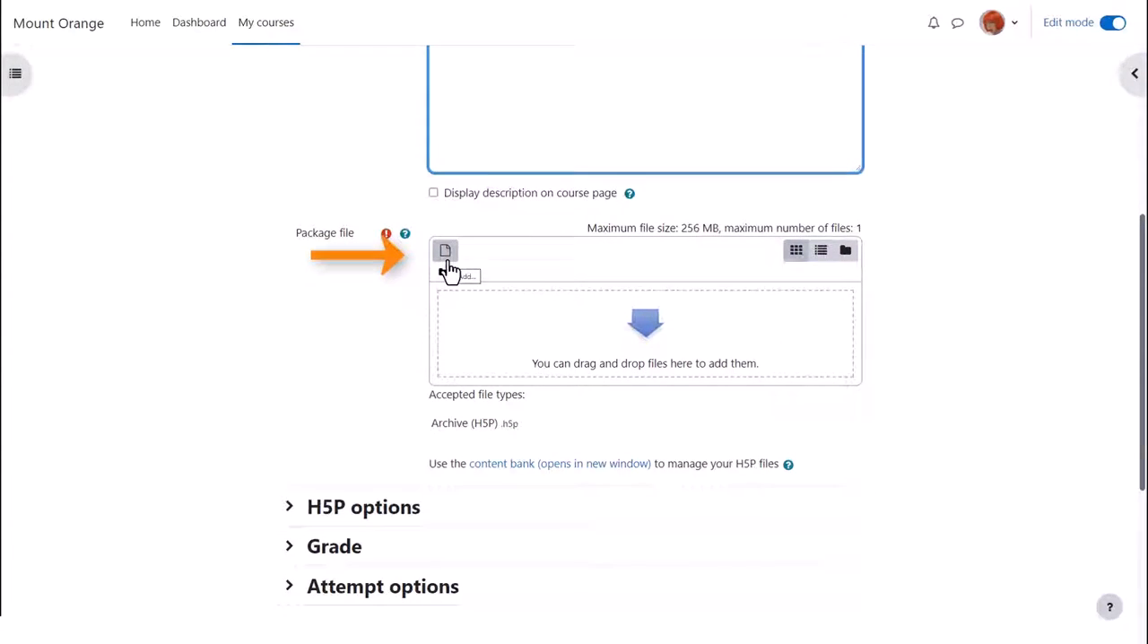
left_click(446, 252)
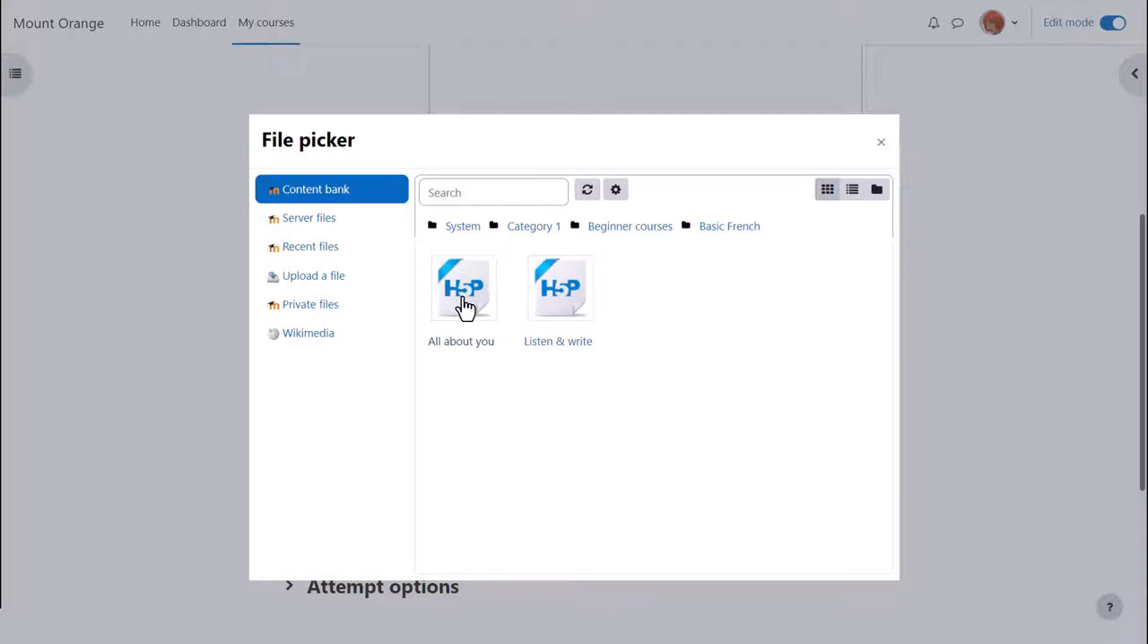
left_click(460, 288)
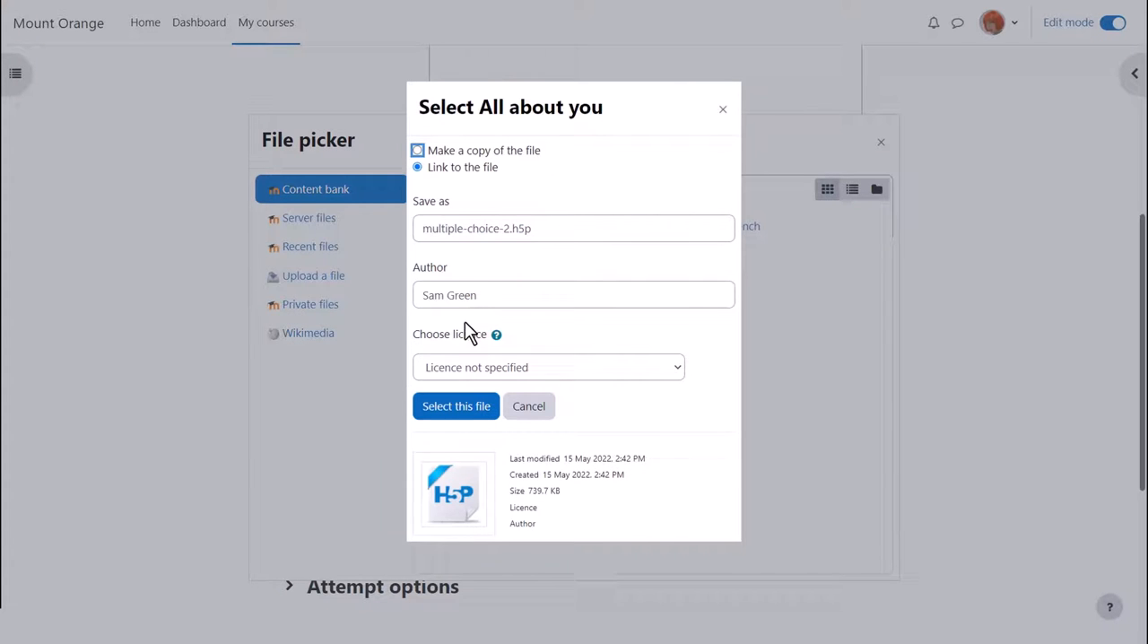
left_click(455, 406)
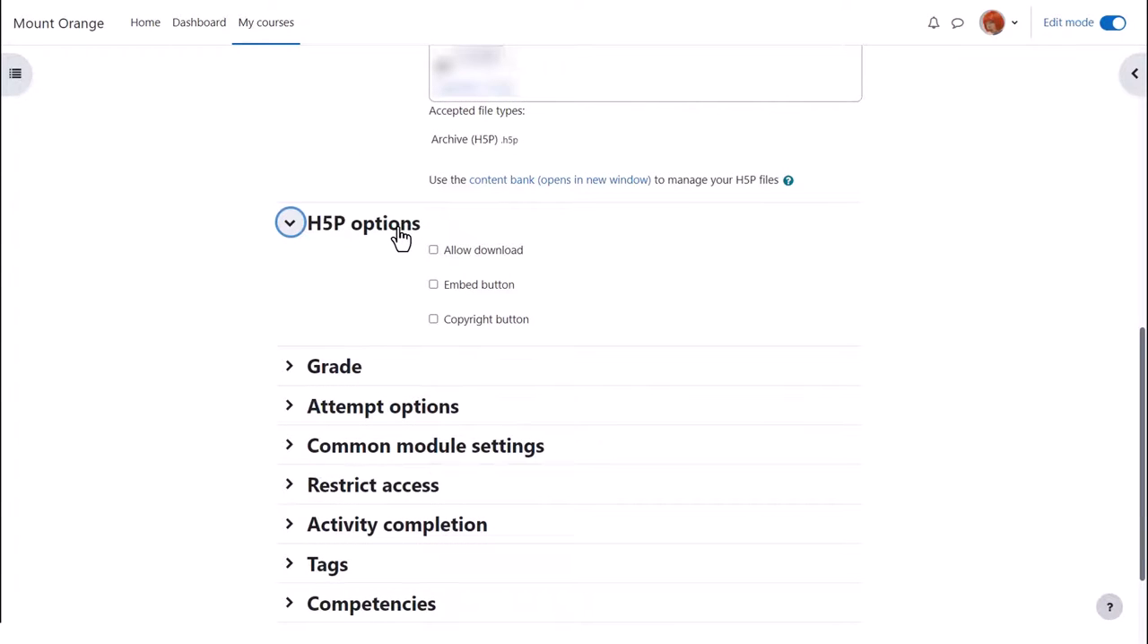
- Review the grade settings (maximum 100 points), then collapse them
left_click(334, 366)
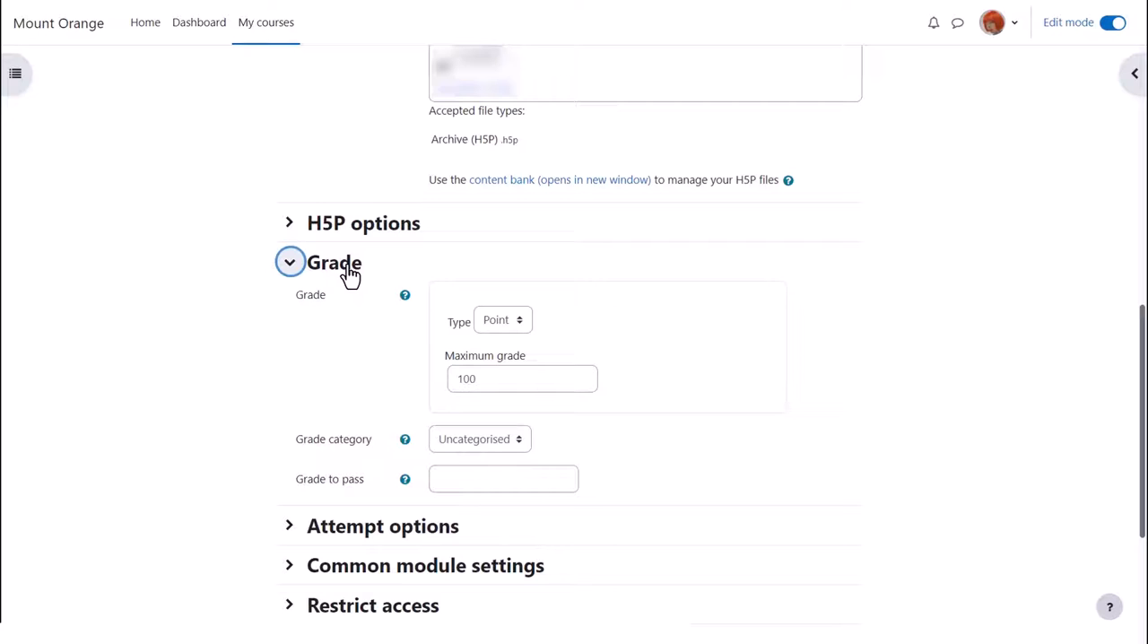
left_click(289, 261)
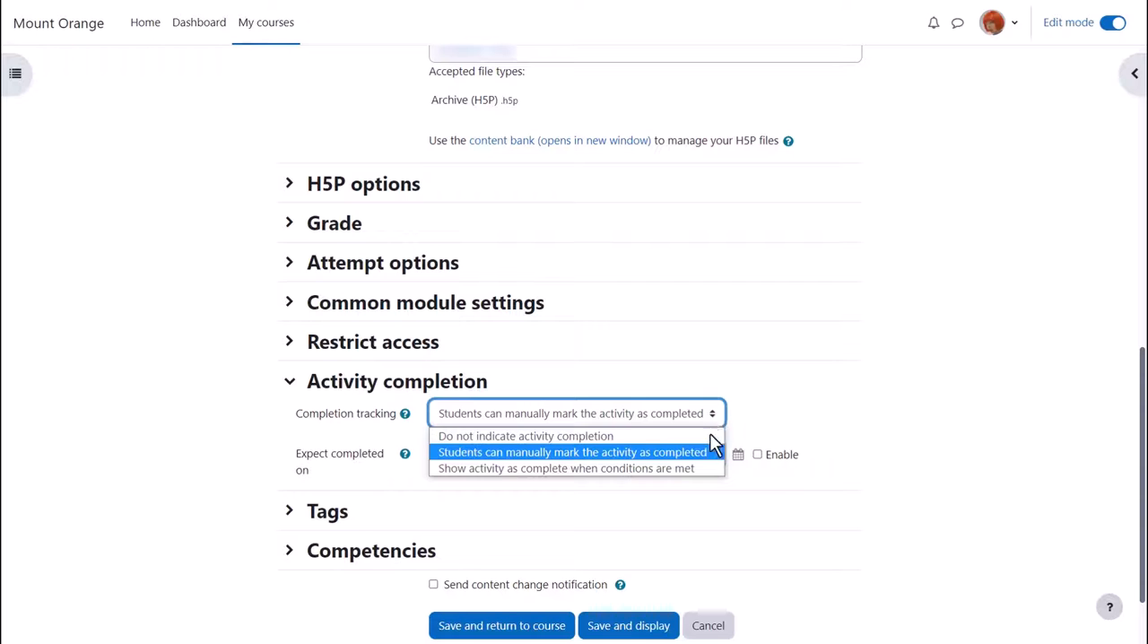
mouse_move(708, 458)
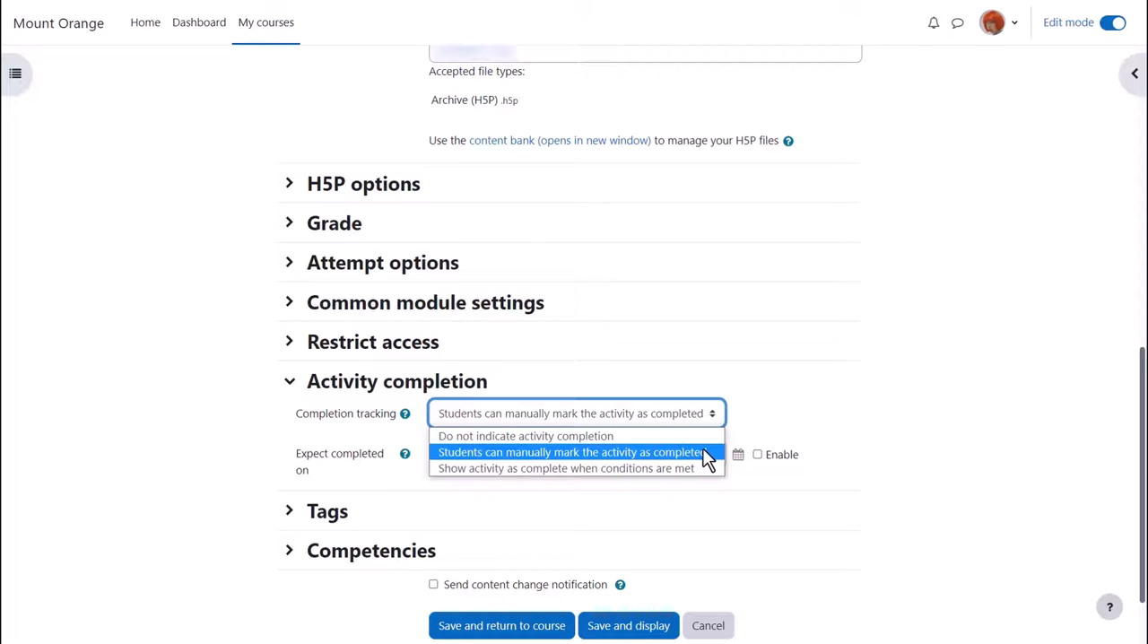
- Require a grade instead of a view for completion, send change notification, and save Situation 1
left_click(565, 467)
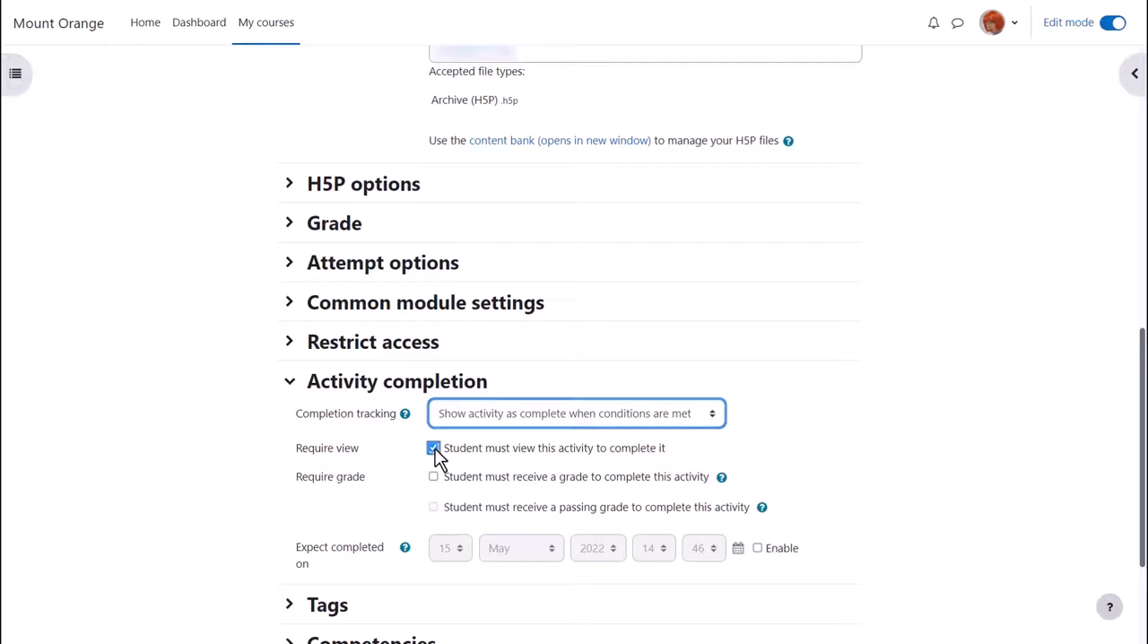
left_click(434, 476)
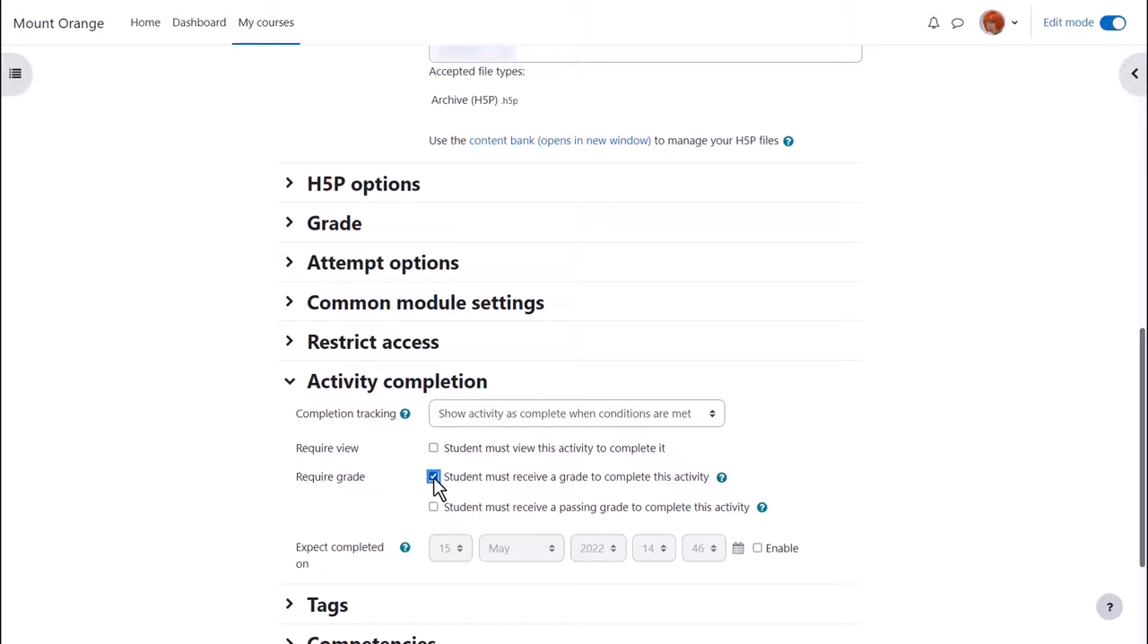
scroll("down", 3)
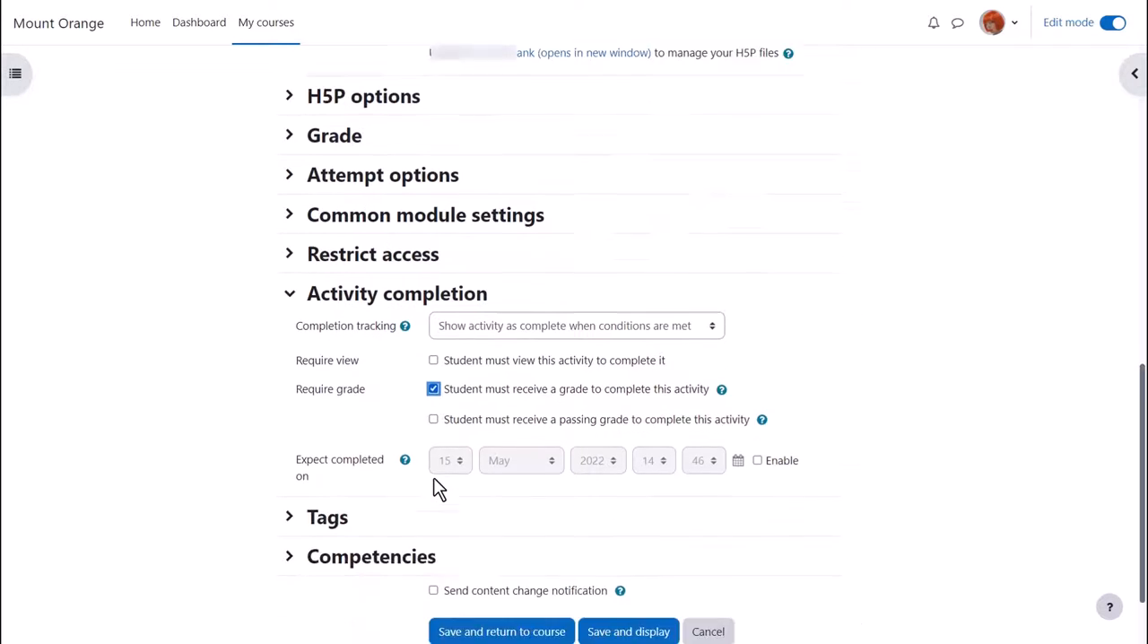
scroll("down", 3)
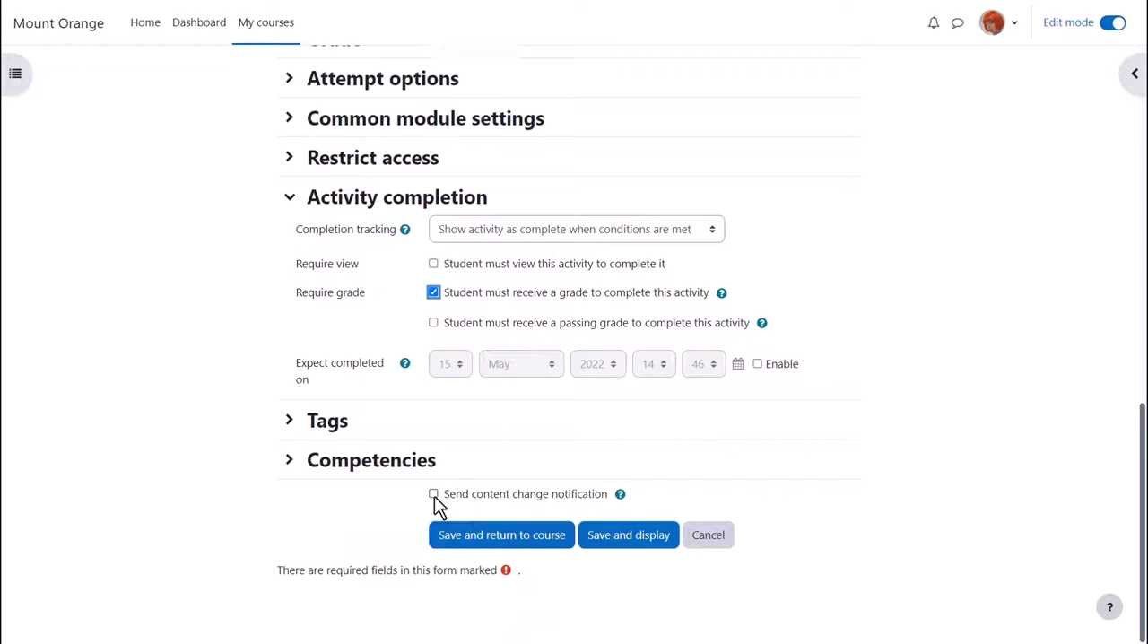
left_click(433, 493)
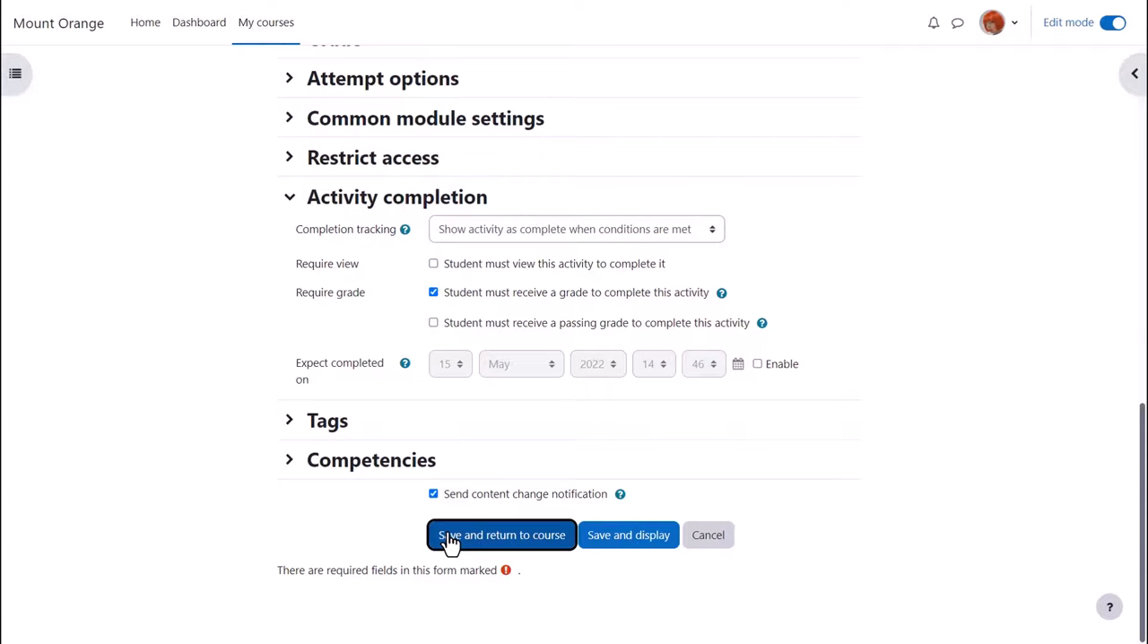
left_click(501, 534)
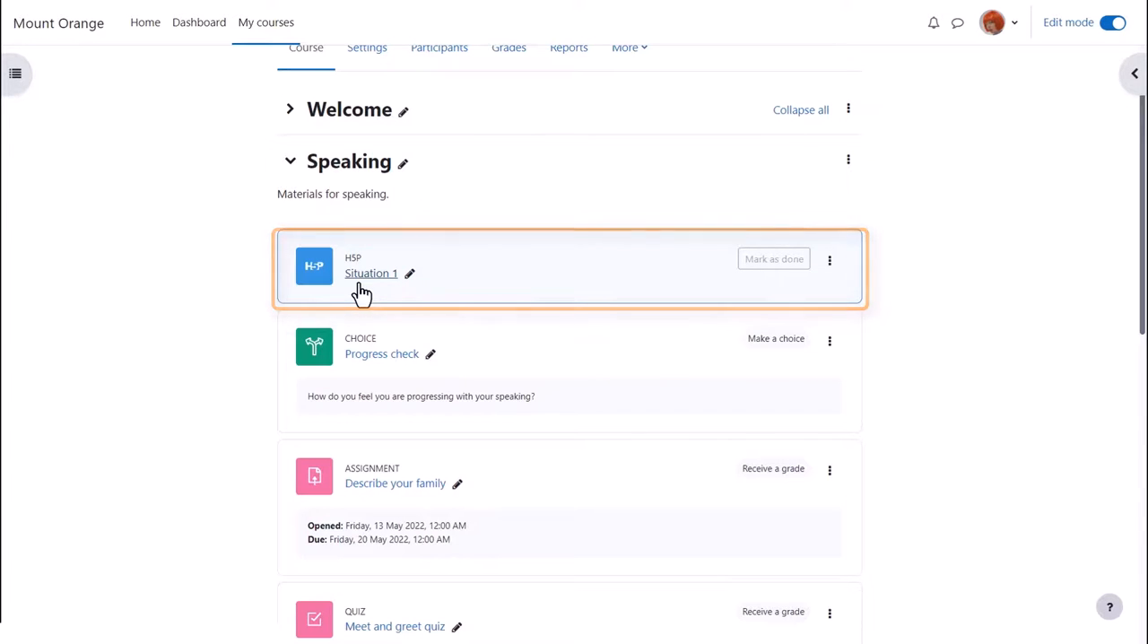
- Collapse Speaking and open the Listening page 'Listen and write. How accurate are you?'
left_click(289, 162)
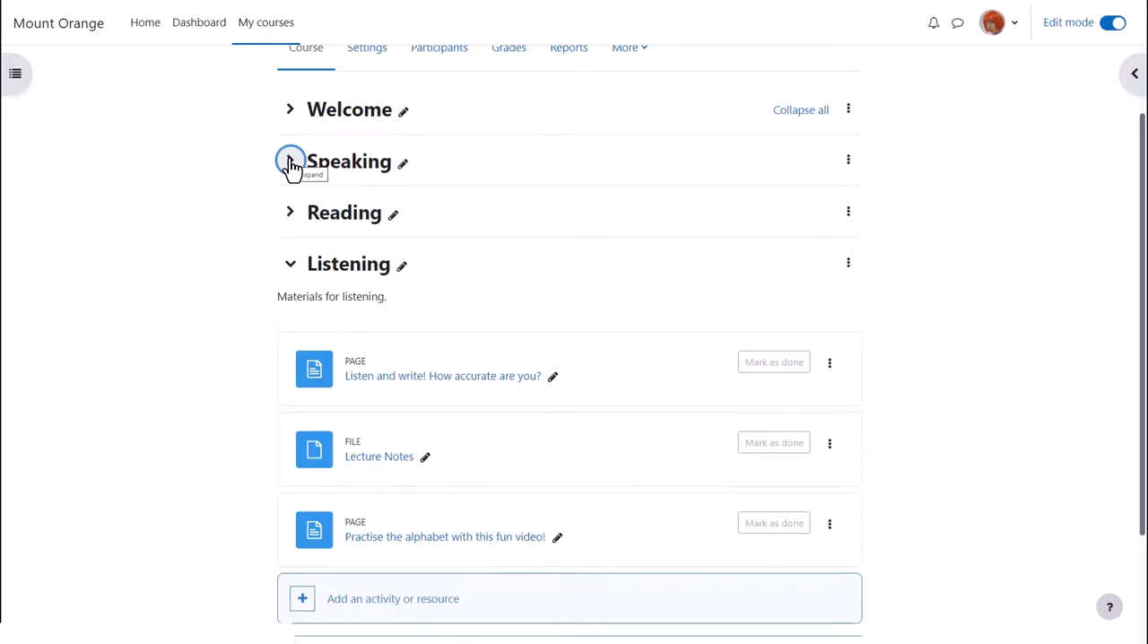
left_click(289, 160)
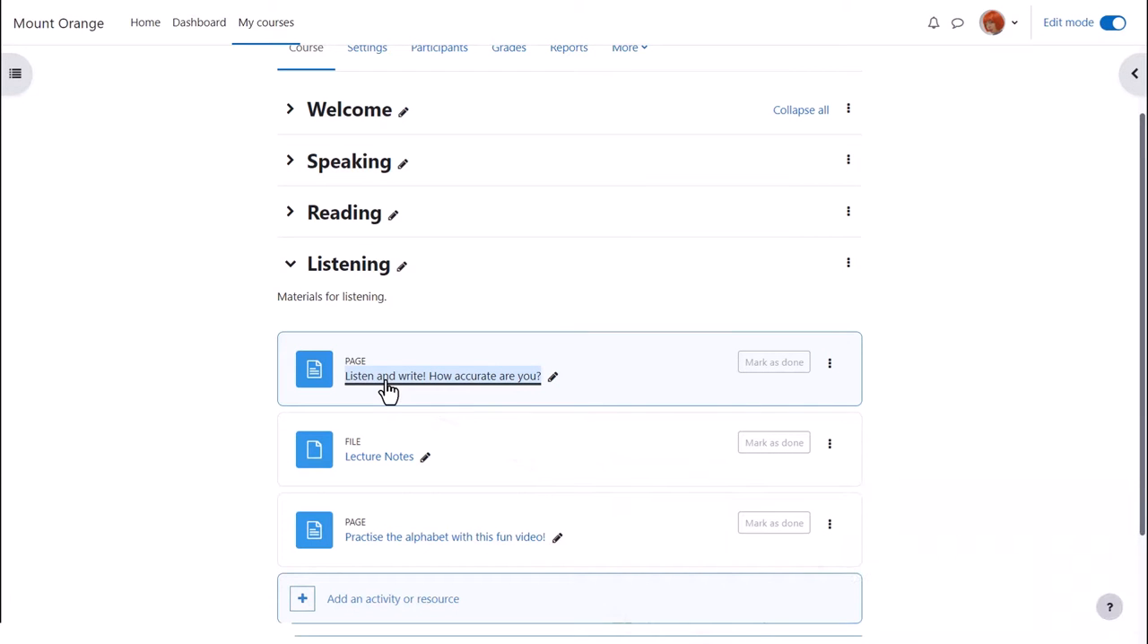
left_click(442, 376)
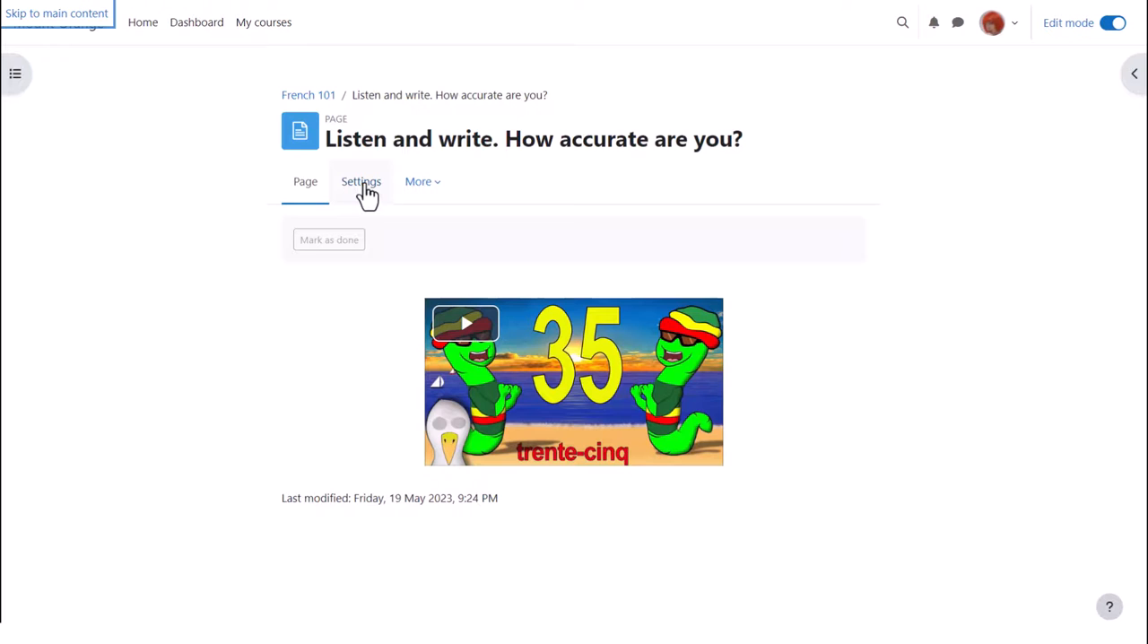
- Embed dictation-1.h5p from the content bank into the page text and save the page
left_click(361, 181)
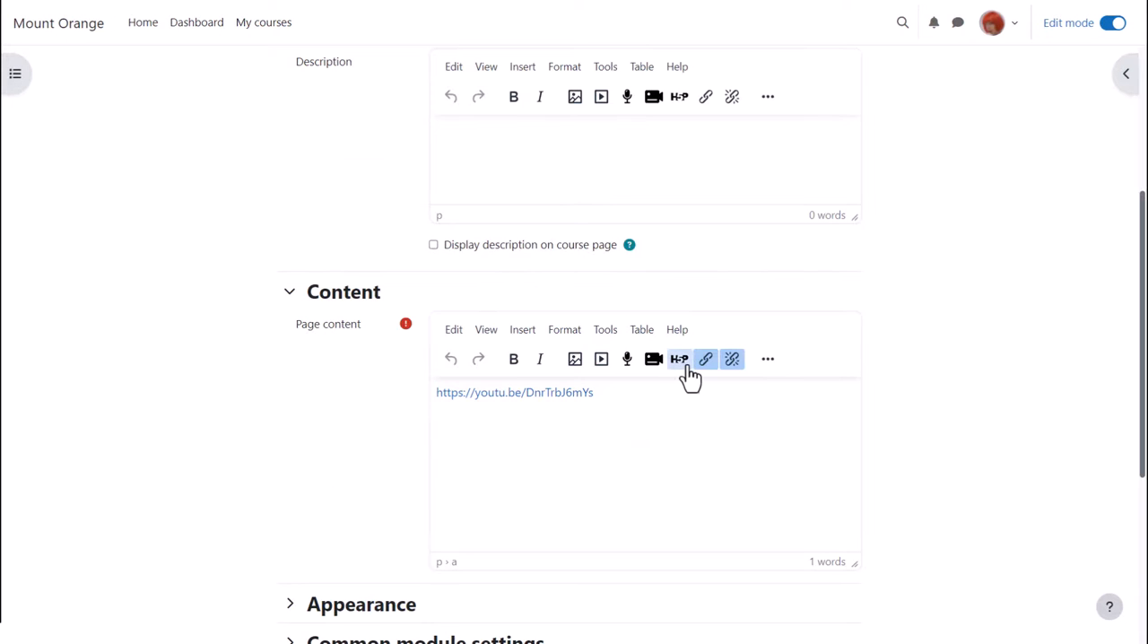
left_click(678, 359)
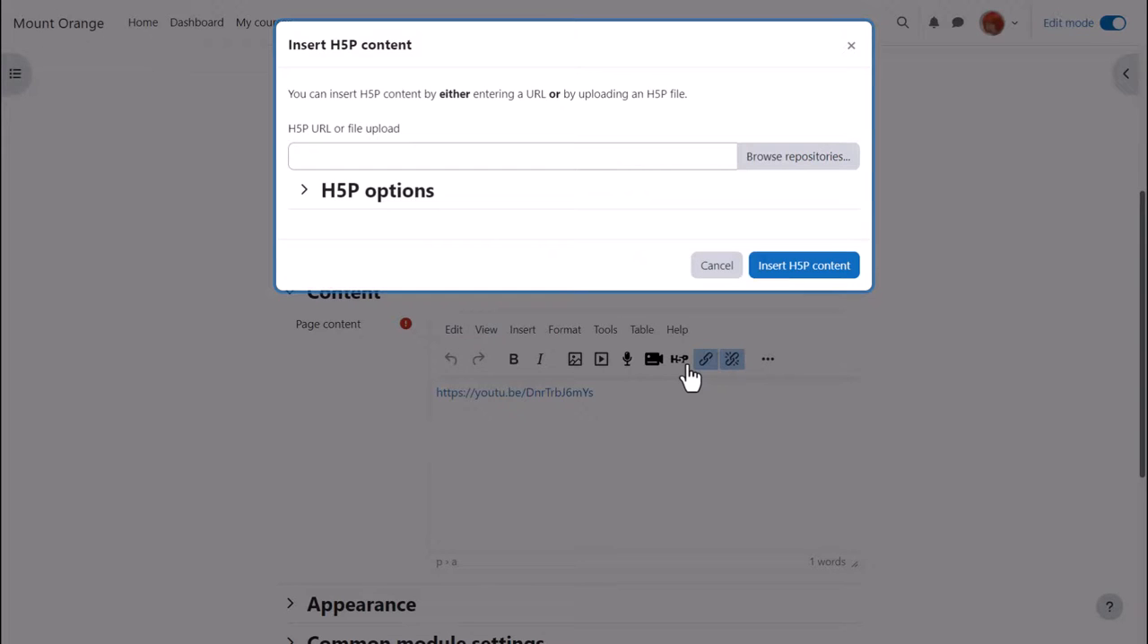
mouse_move(773, 168)
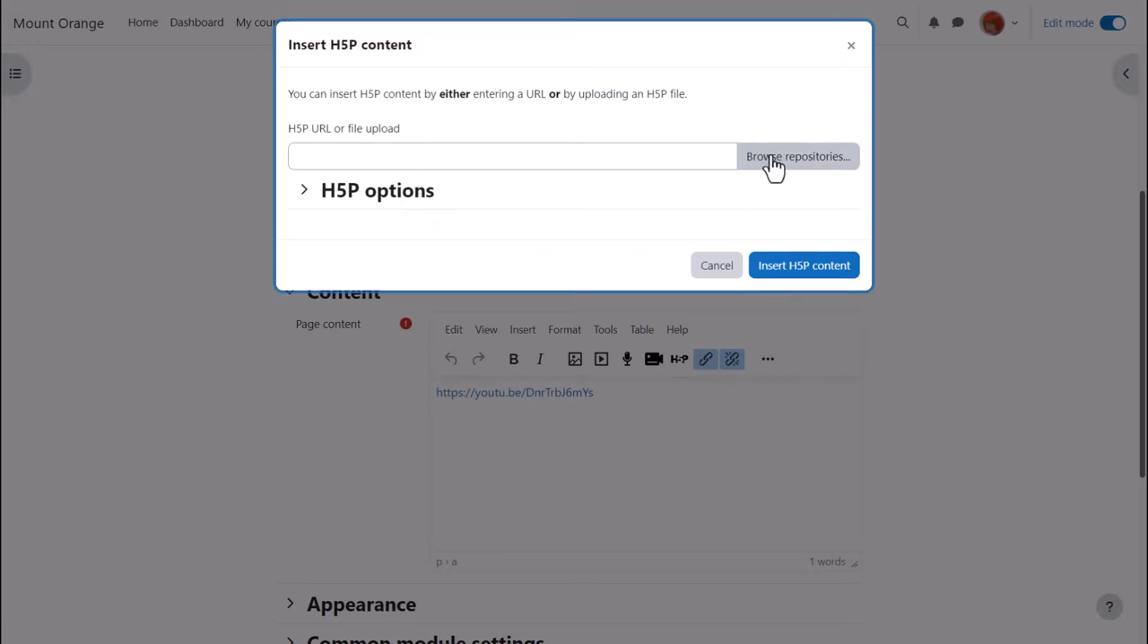
left_click(797, 156)
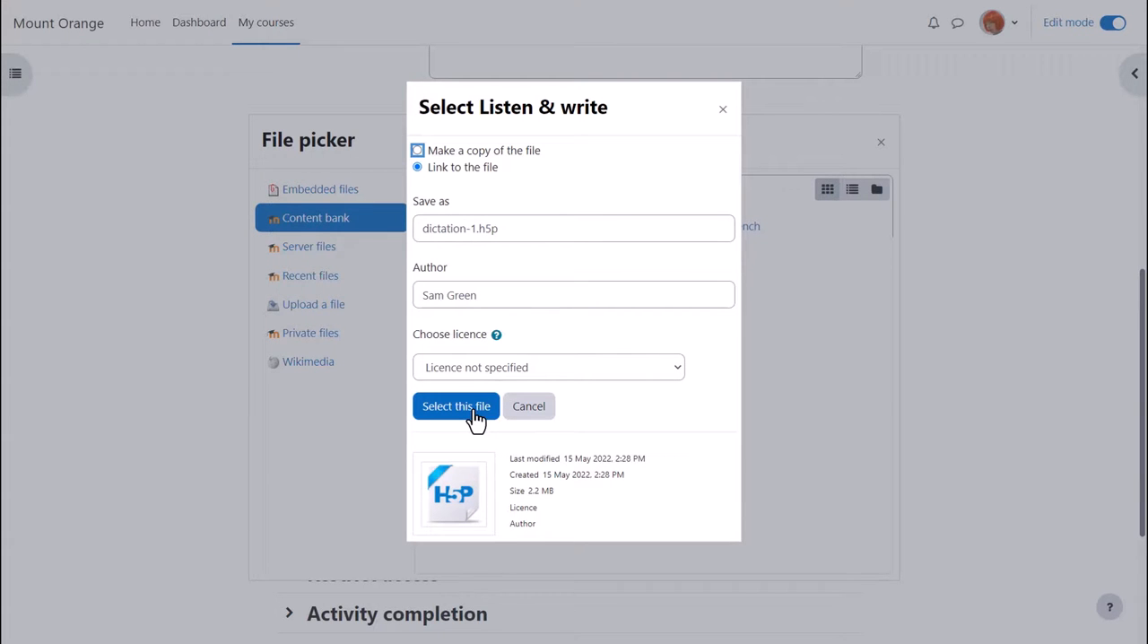
left_click(456, 405)
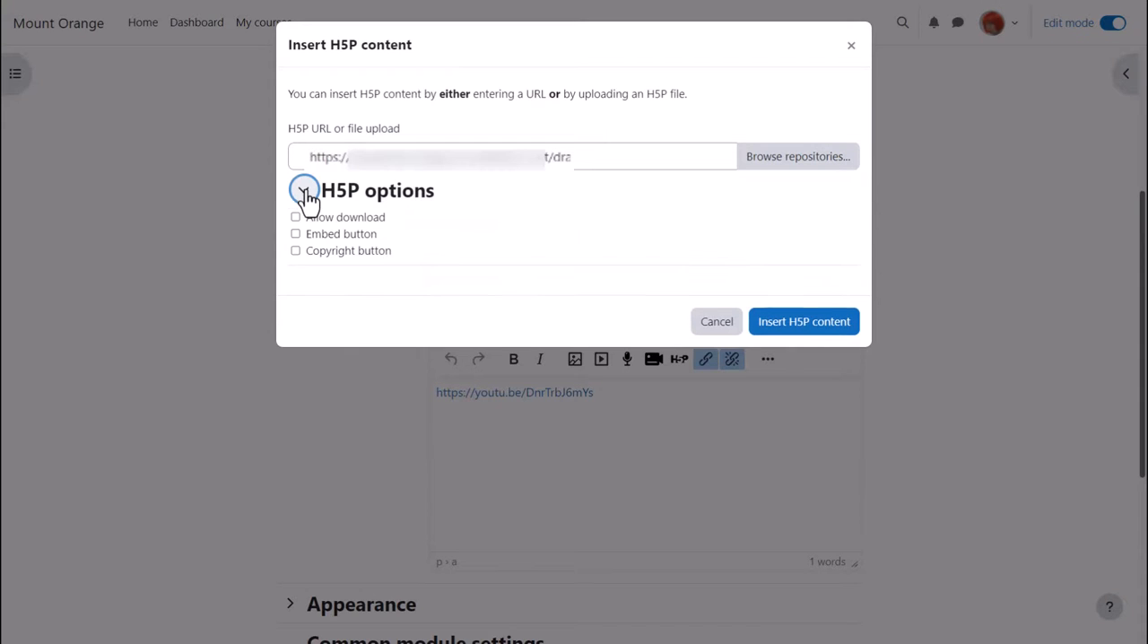
left_click(304, 190)
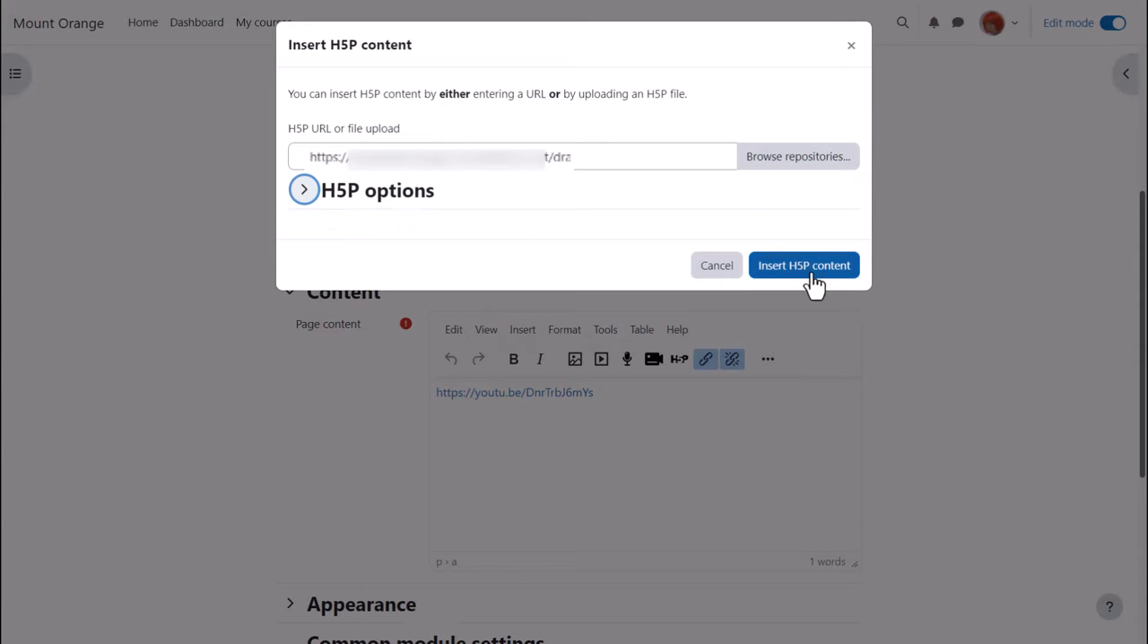
left_click(802, 264)
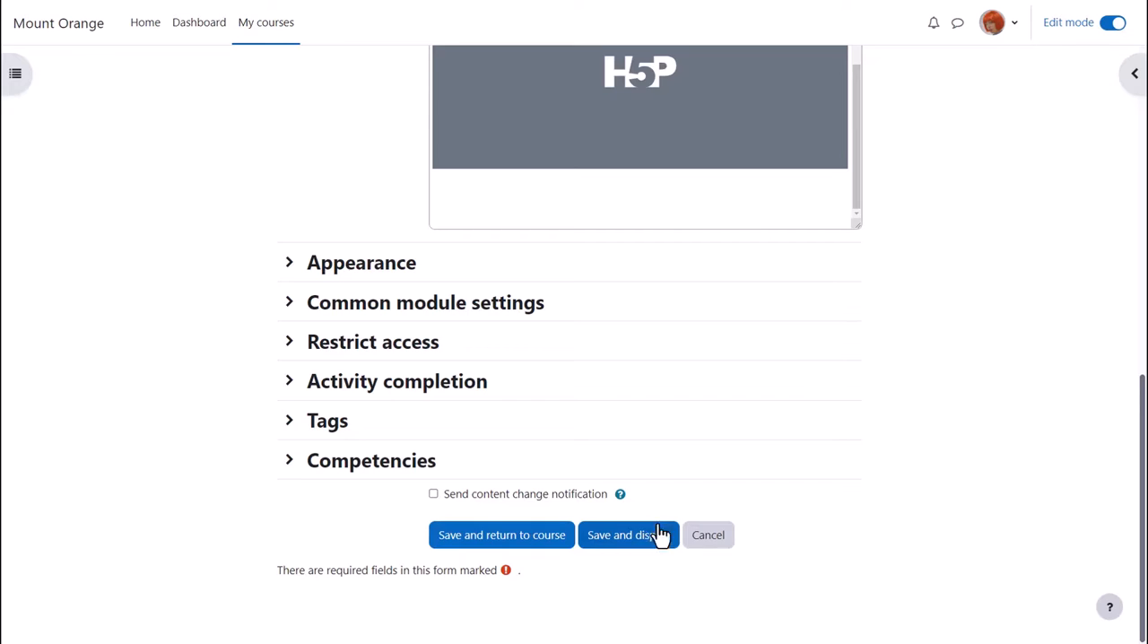
left_click(628, 535)
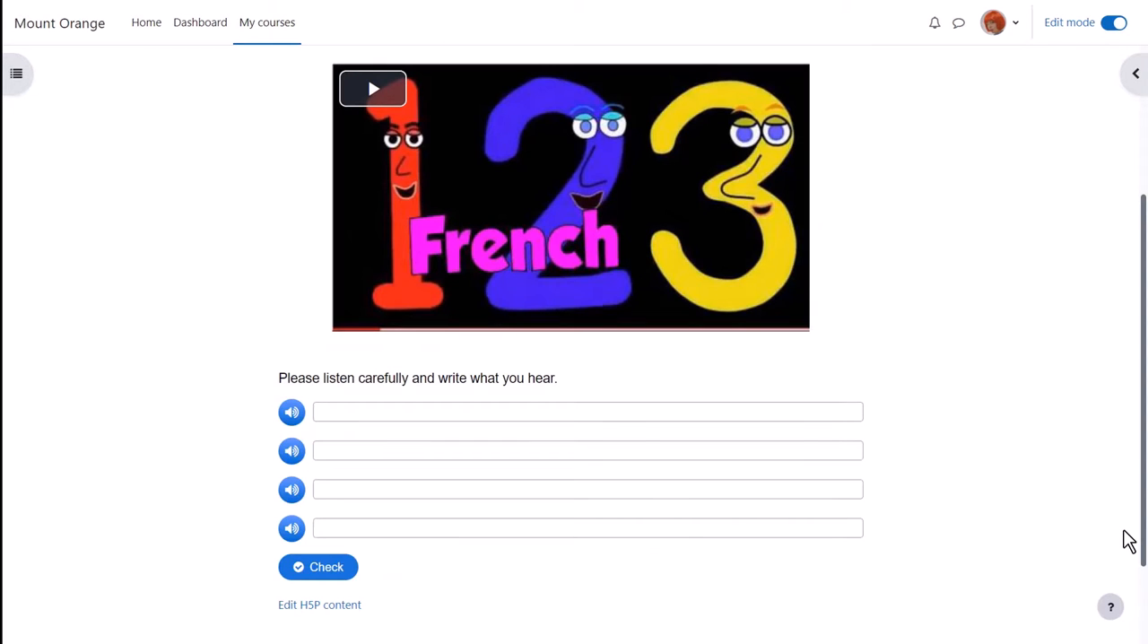